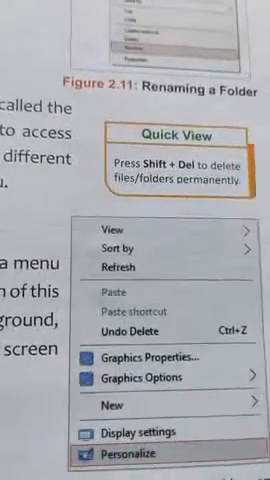
scroll(down, 3)
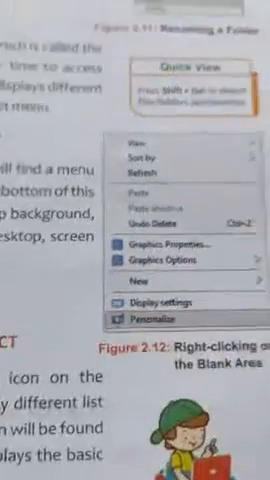